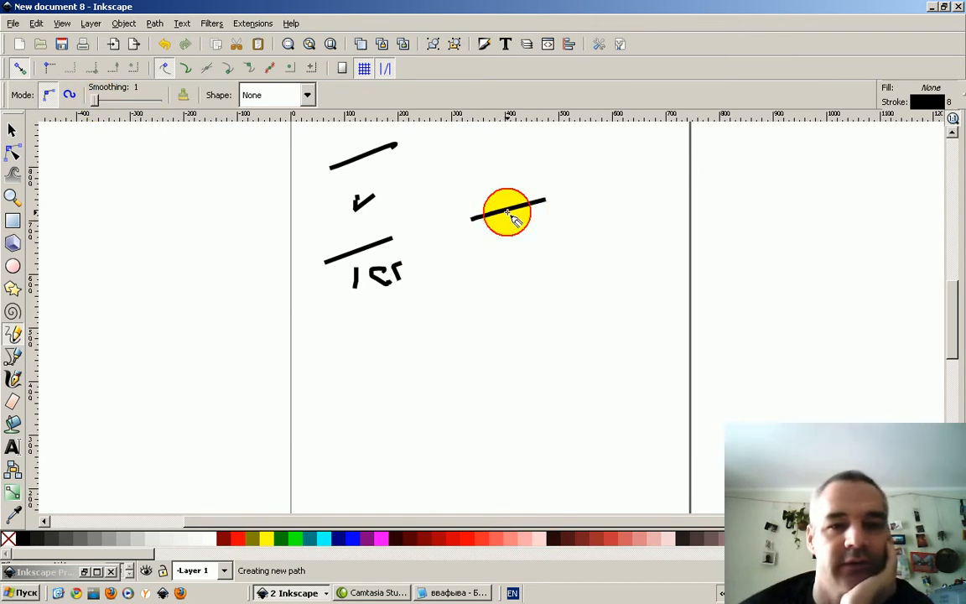
Step: Write the letters of 'Test' with the tablet and draw a long freehand line under them
{"action": "left_click_drag", "start_coordinate": [503, 214], "coordinate": [553, 272]}
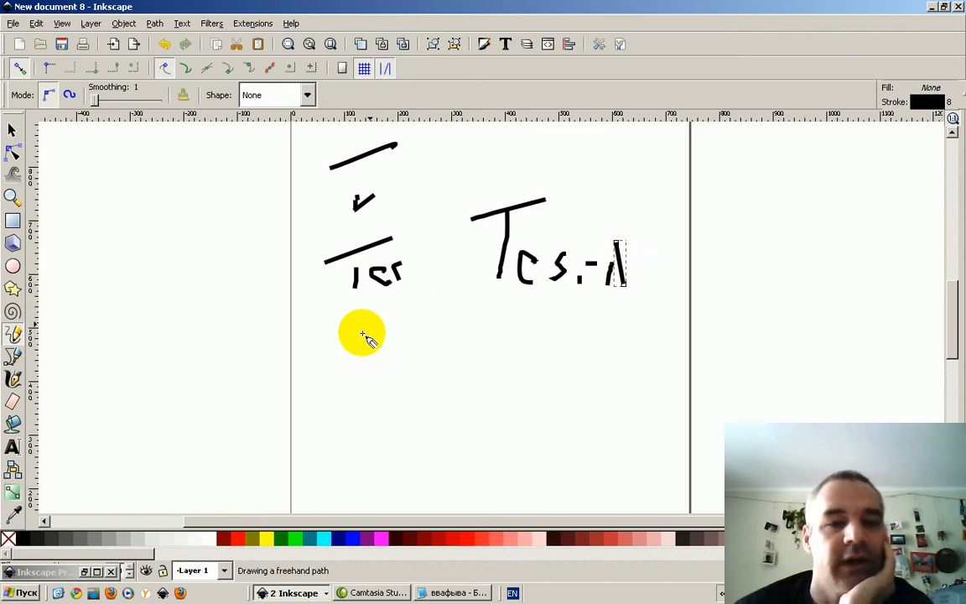
{"action": "left_click_drag", "start_coordinate": [322, 322], "coordinate": [784, 310]}
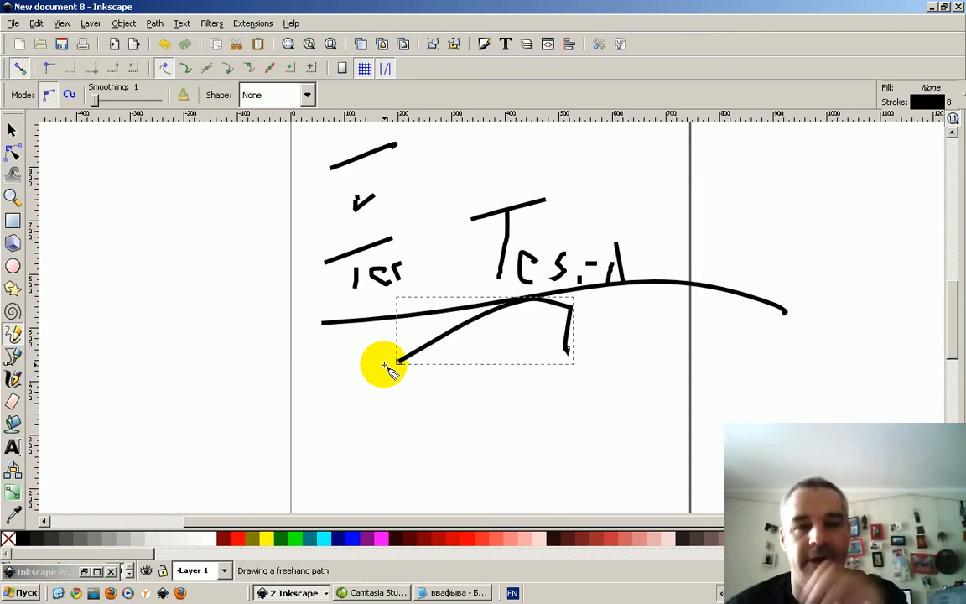
{"action": "mouse_move", "coordinate": [422, 184]}
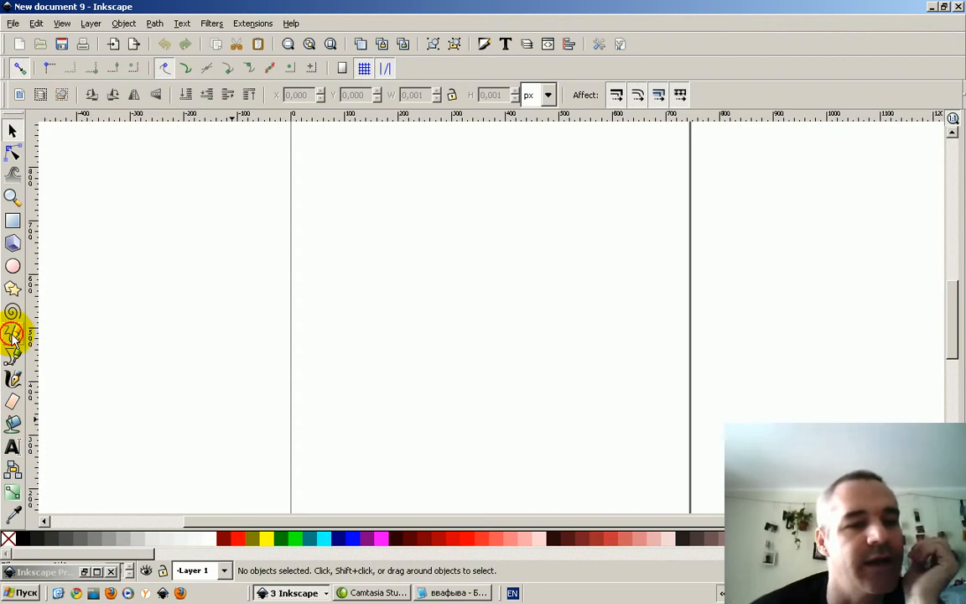
Step: Write 'Clear text' freehand with a short slanted line and scribbles below, then switch documents
{"action": "left_click", "coordinate": [12, 337]}
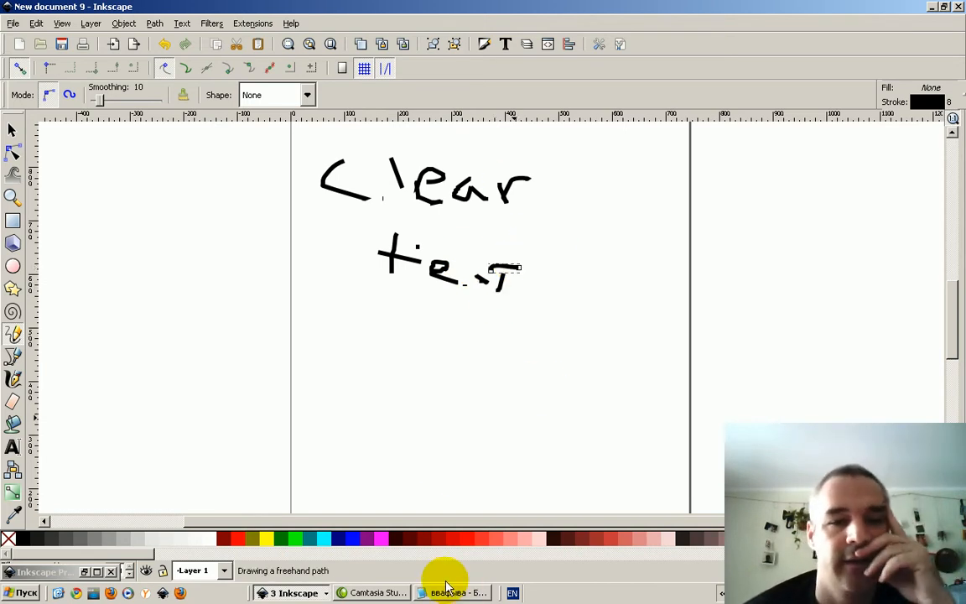
{"action": "mouse_move", "coordinate": [328, 329]}
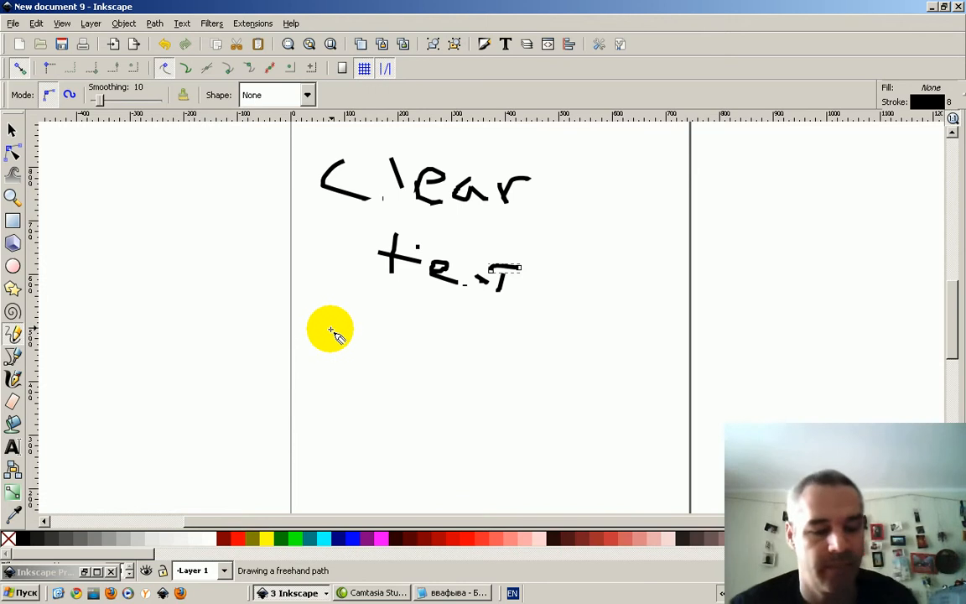
{"action": "mouse_move", "coordinate": [265, 288]}
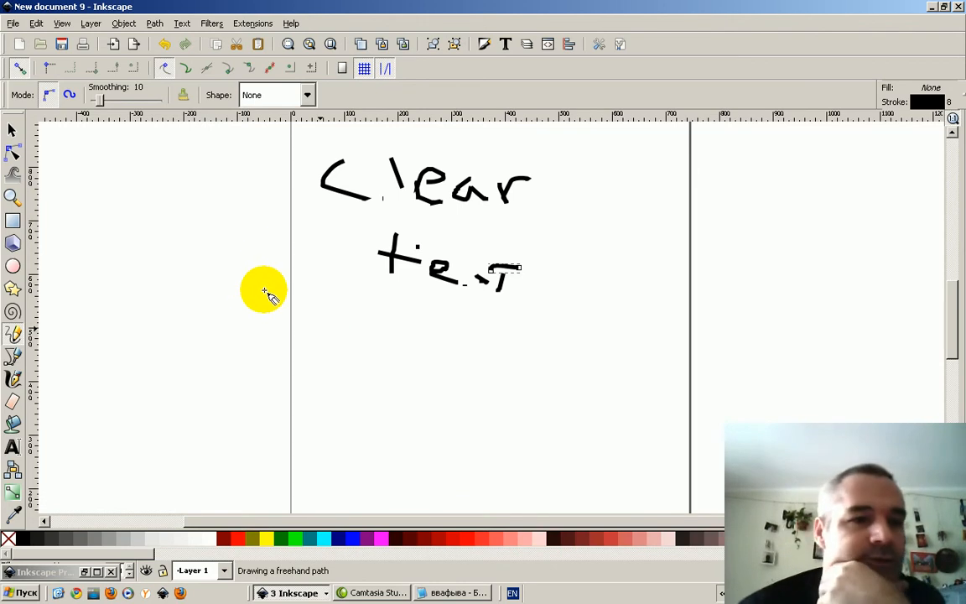
{"action": "mouse_move", "coordinate": [276, 298]}
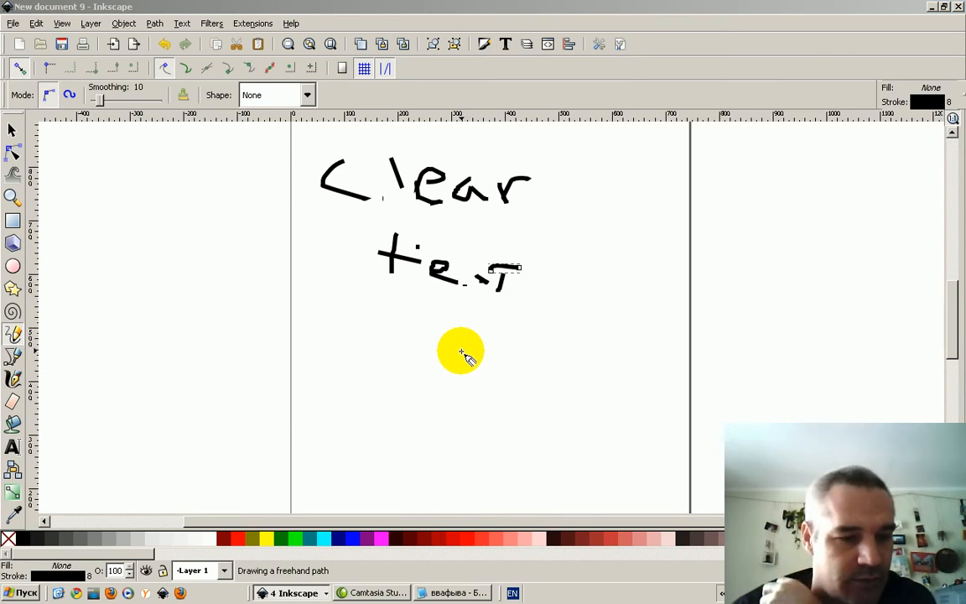
{"action": "mouse_move", "coordinate": [454, 350]}
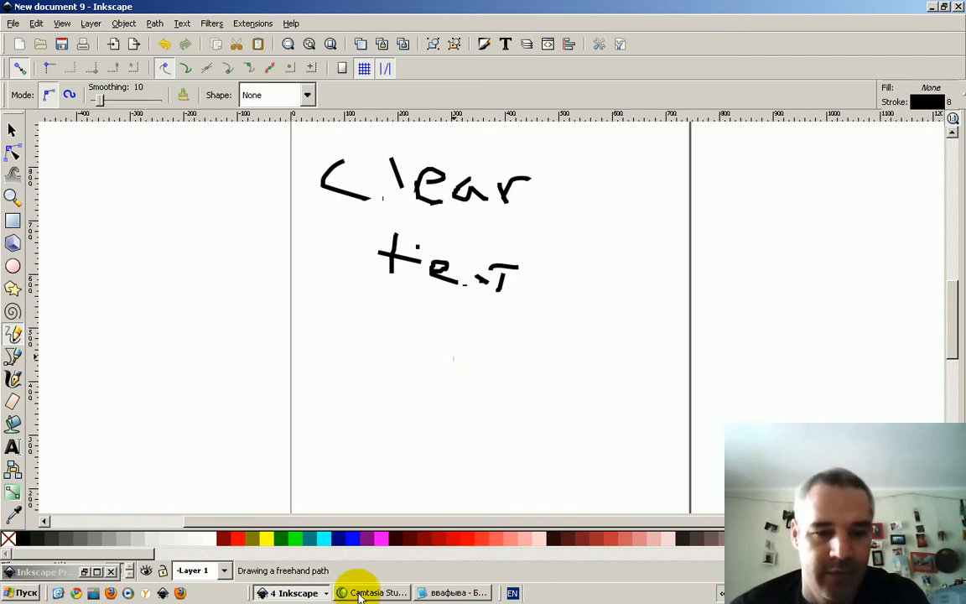
{"action": "left_click", "coordinate": [293, 594]}
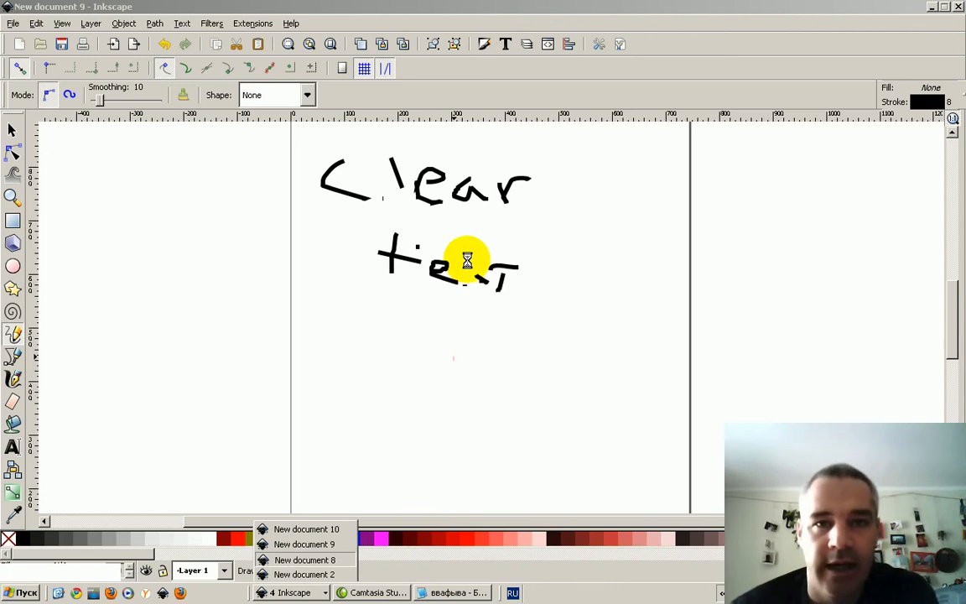
{"action": "mouse_move", "coordinate": [466, 270]}
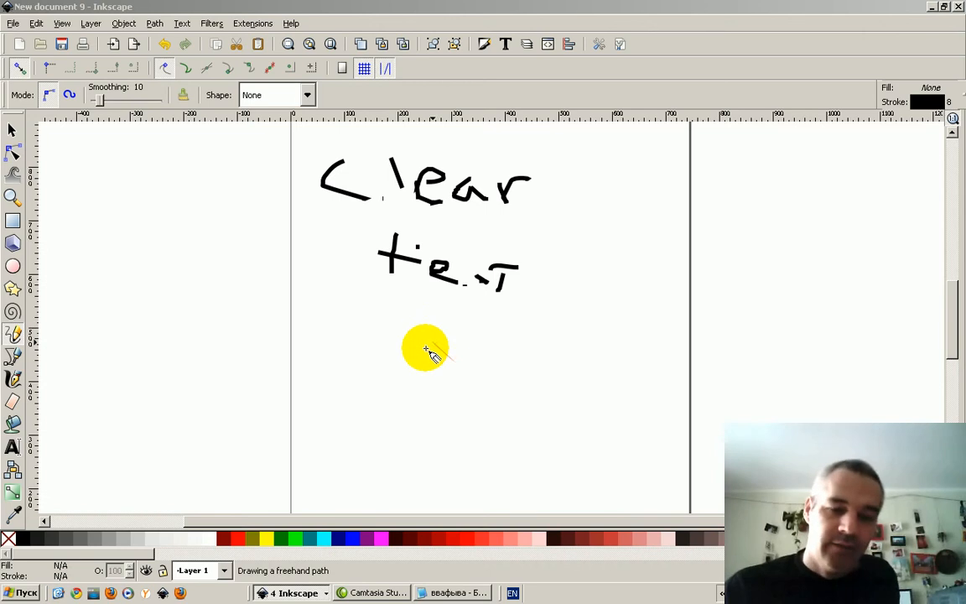
{"action": "left_click_drag", "start_coordinate": [453, 356], "coordinate": [540, 325]}
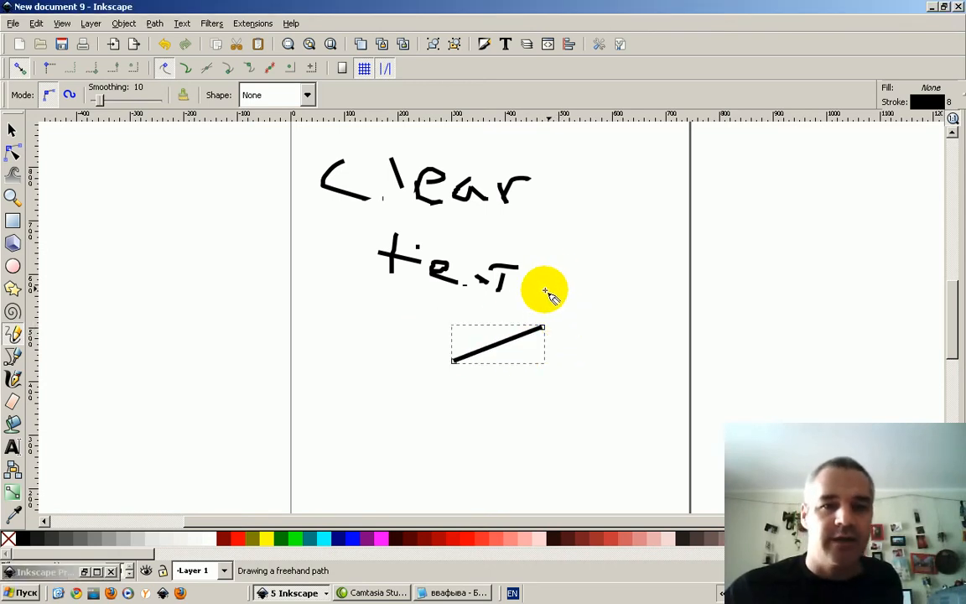
{"action": "mouse_move", "coordinate": [528, 273]}
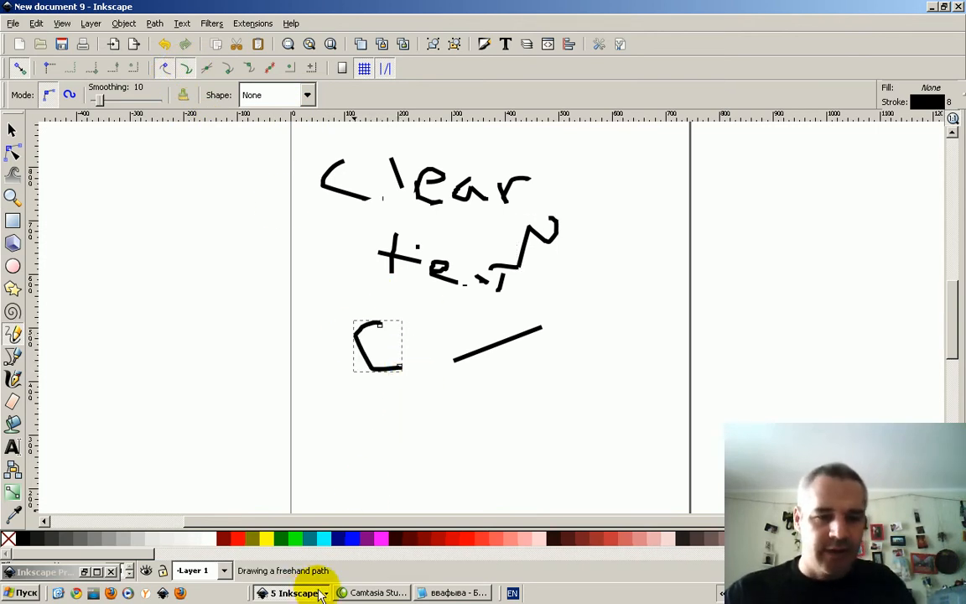
{"action": "left_click", "coordinate": [315, 592]}
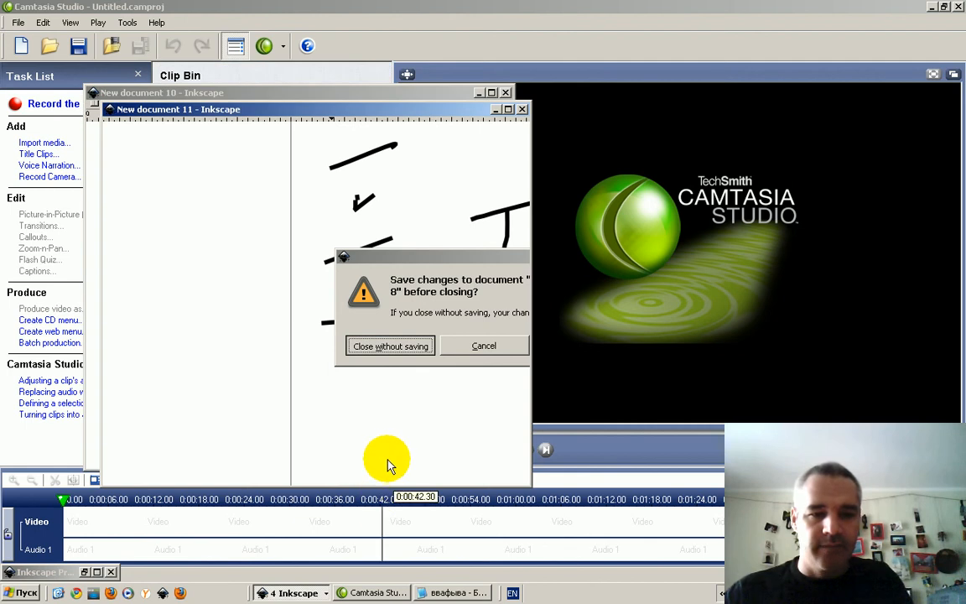
Step: Close document 8 without saving and bring blank document 11 to full size
{"action": "left_click", "coordinate": [389, 345]}
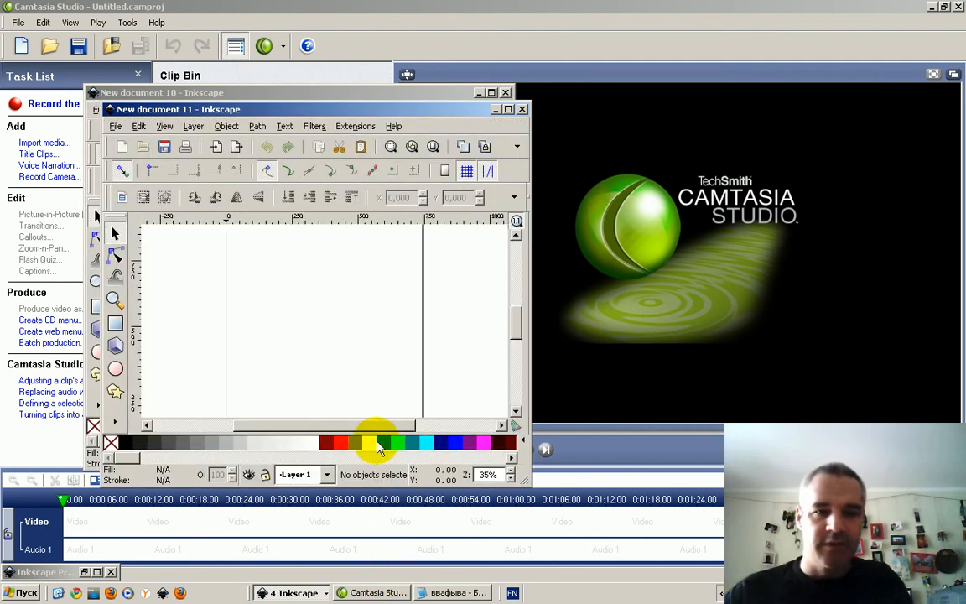
{"action": "left_click", "coordinate": [508, 109]}
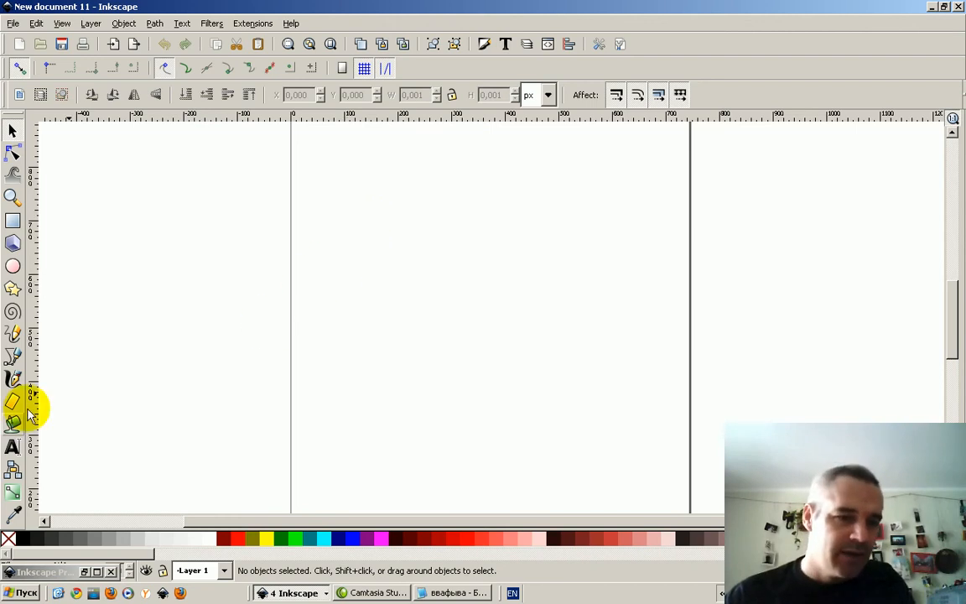
{"action": "mouse_move", "coordinate": [13, 332]}
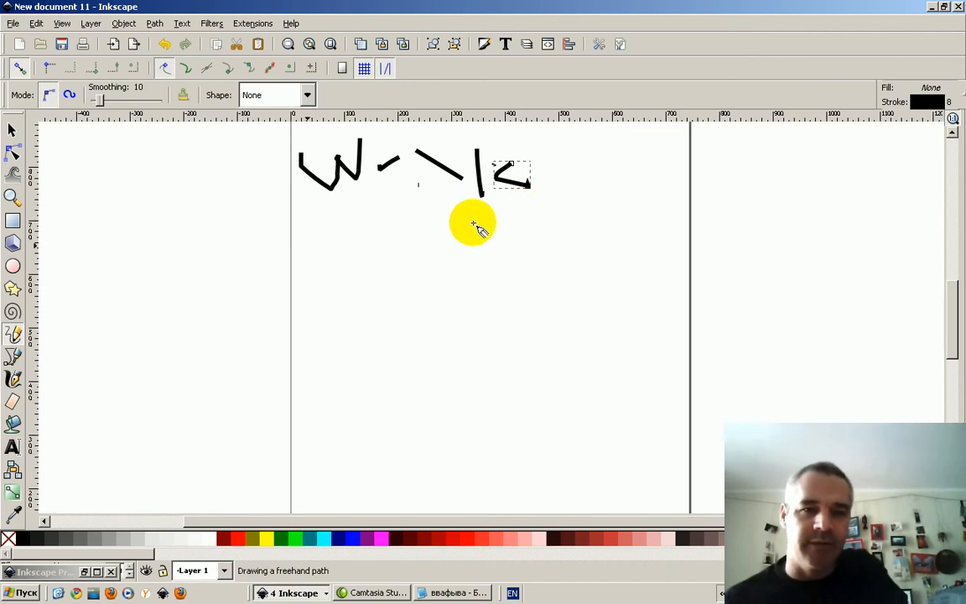
Step: Draw a long curved line under the handwritten word and close the drawing window
{"action": "left_click_drag", "start_coordinate": [316, 233], "coordinate": [646, 198]}
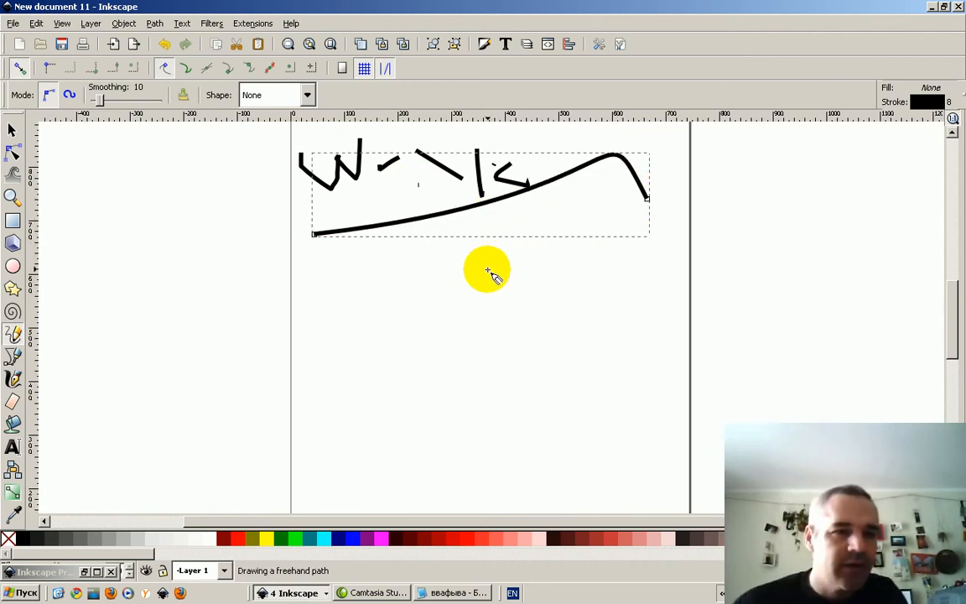
{"action": "mouse_move", "coordinate": [488, 278]}
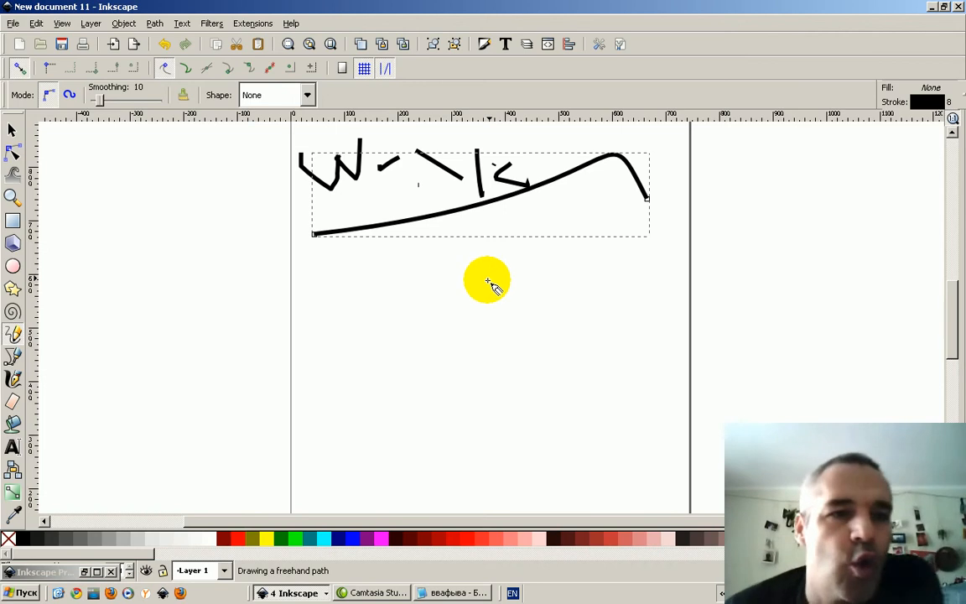
{"action": "mouse_move", "coordinate": [469, 281]}
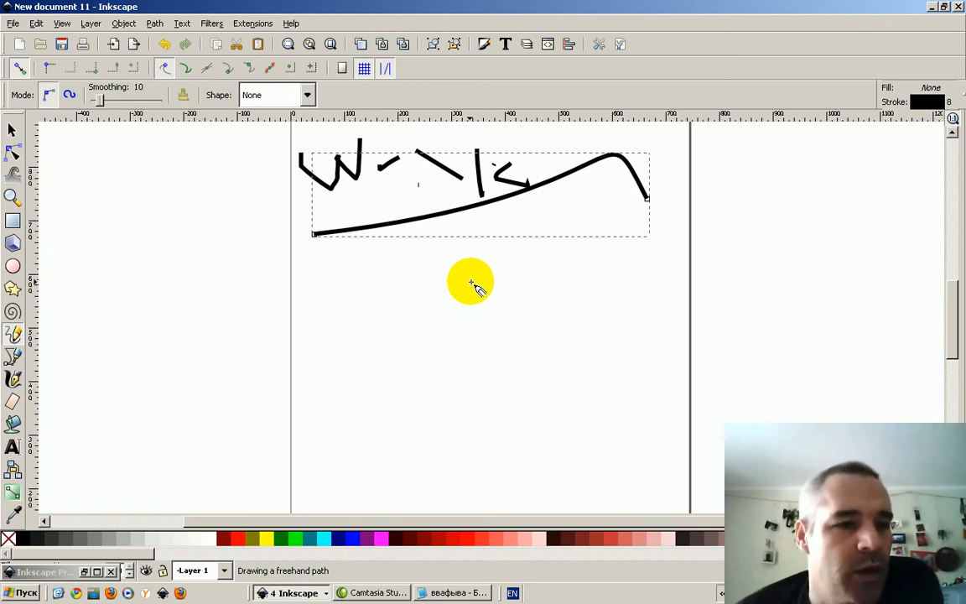
{"action": "mouse_move", "coordinate": [231, 367]}
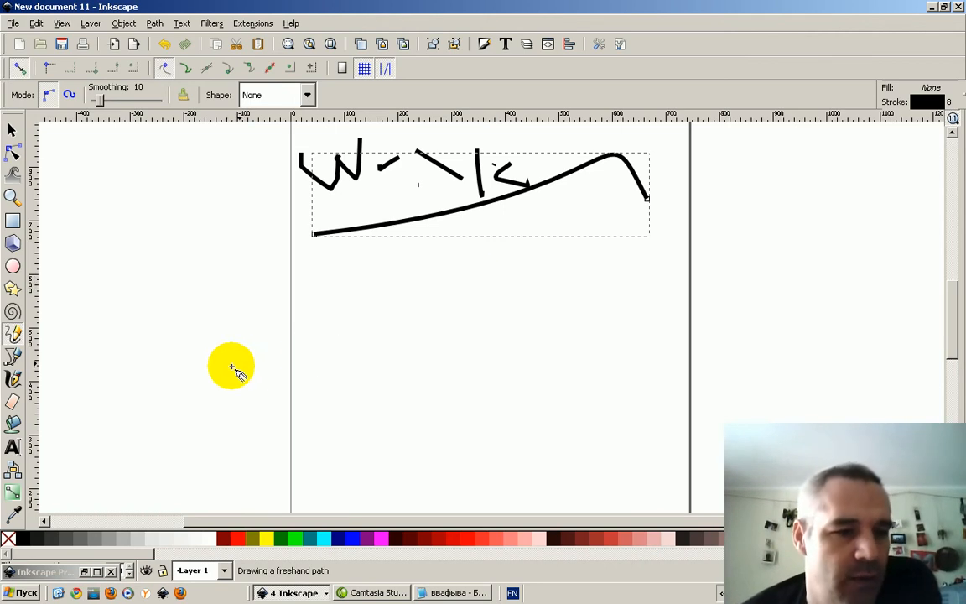
{"action": "mouse_move", "coordinate": [221, 376]}
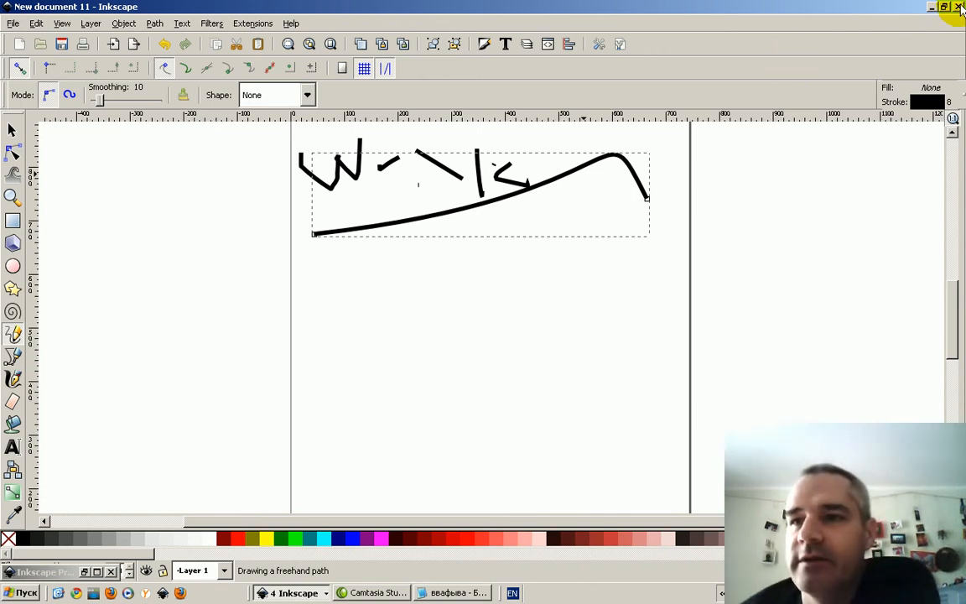
{"action": "left_click", "coordinate": [959, 9]}
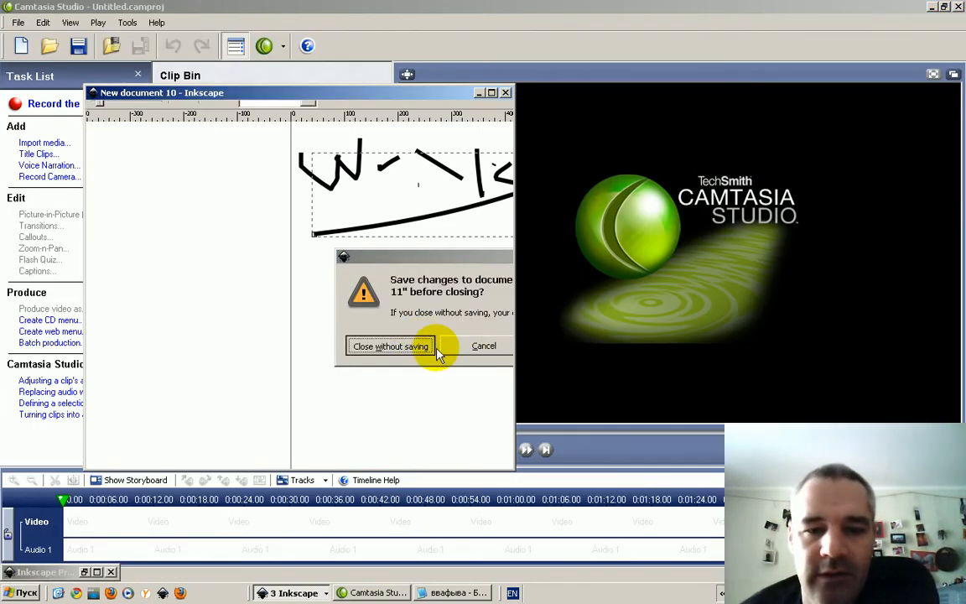
Step: Discard the scribbles unsaved, revisit the open documents and raise Pencil smoothing to 20
{"action": "left_click", "coordinate": [389, 346]}
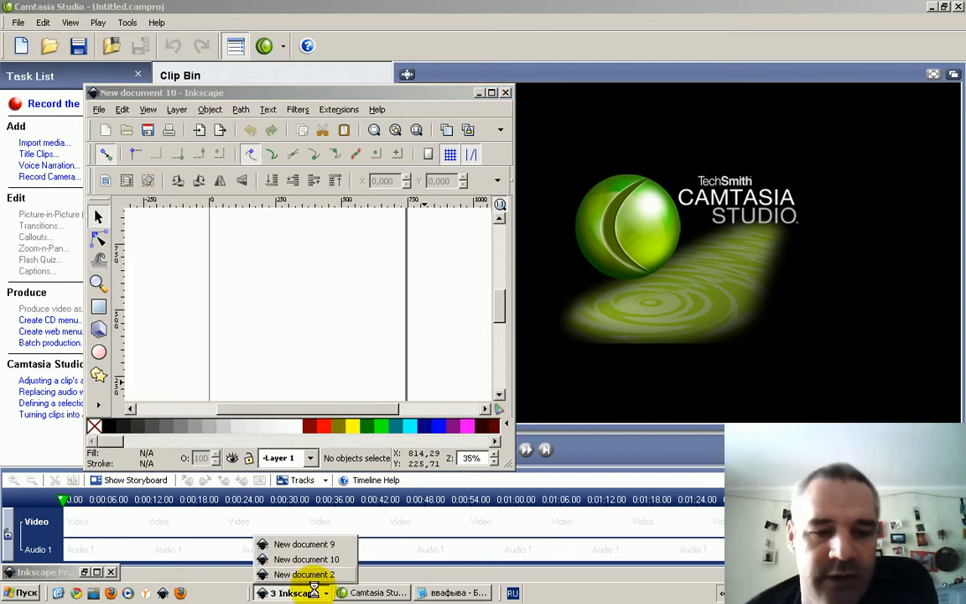
{"action": "left_click", "coordinate": [310, 573]}
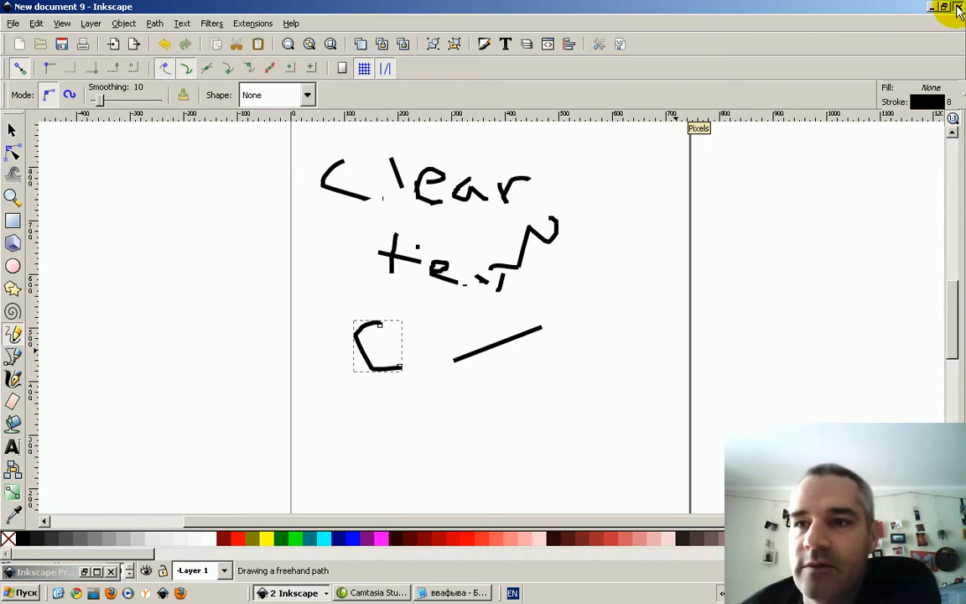
{"action": "left_click", "coordinate": [959, 8]}
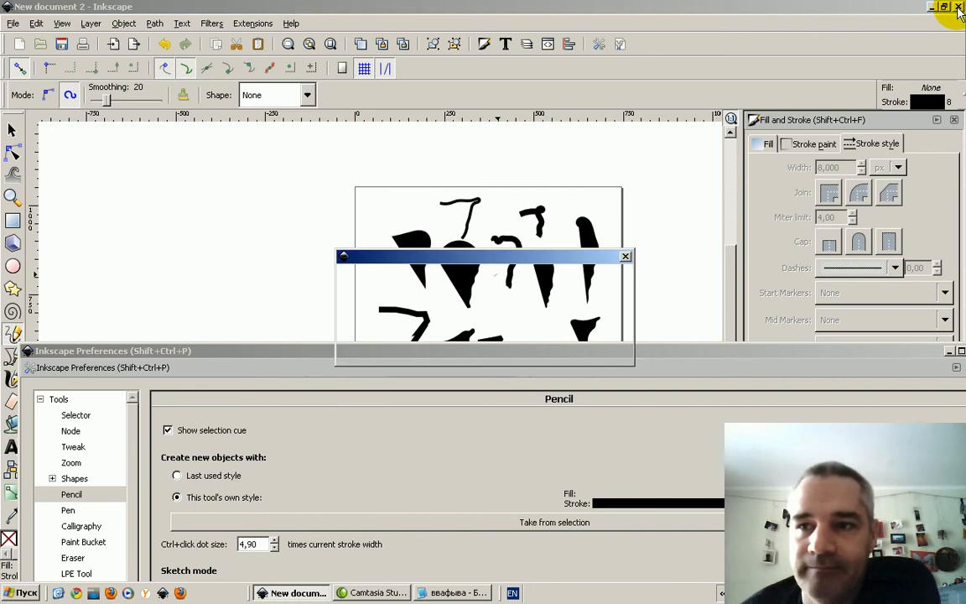
{"action": "left_click", "coordinate": [369, 592]}
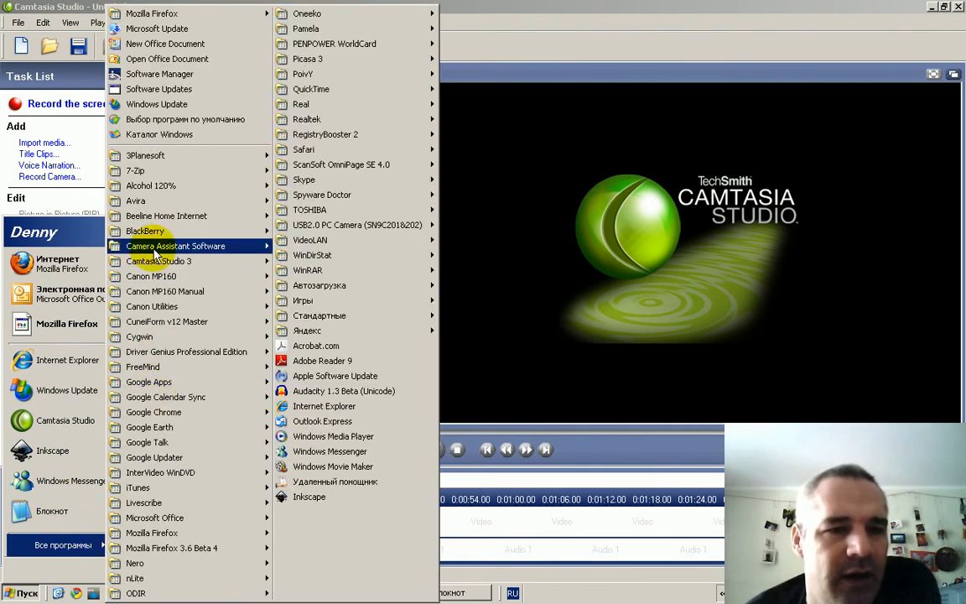
{"action": "mouse_move", "coordinate": [356, 315]}
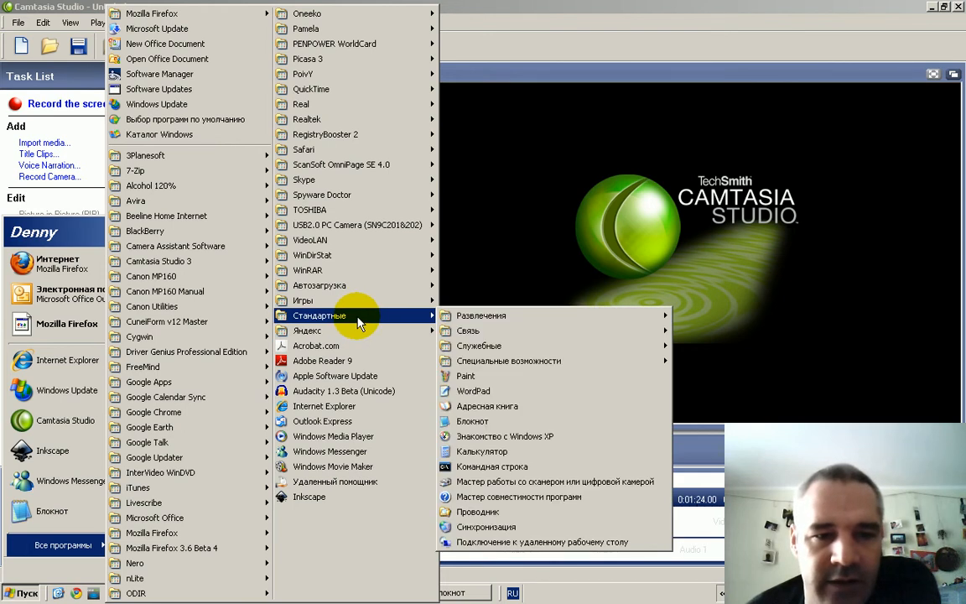
{"action": "mouse_move", "coordinate": [336, 325]}
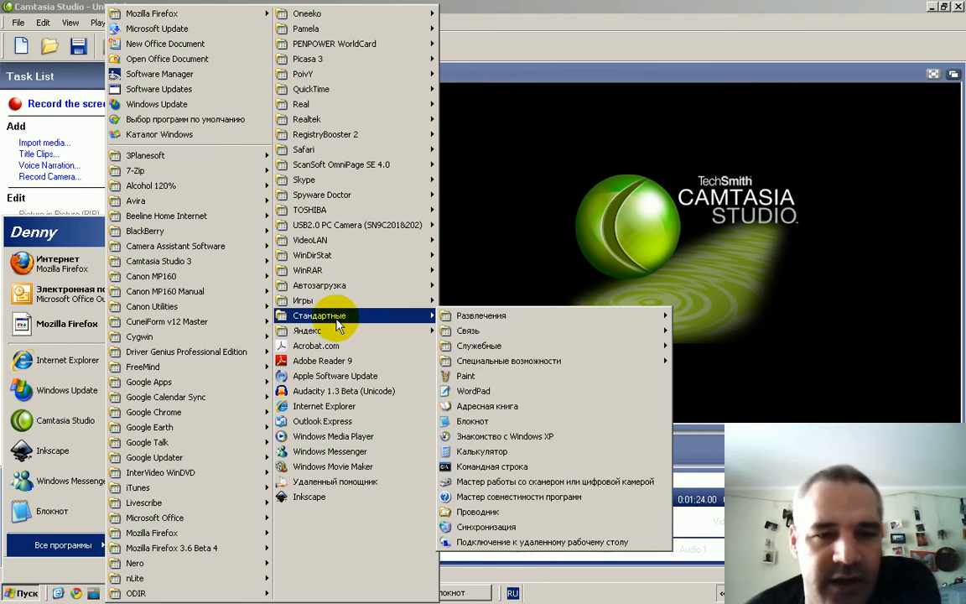
{"action": "mouse_move", "coordinate": [508, 420]}
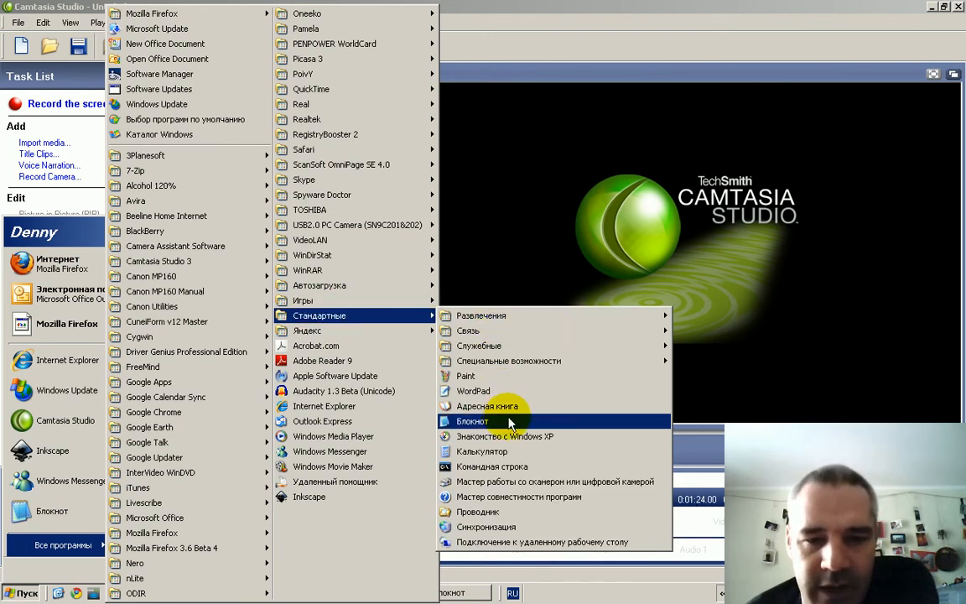
{"action": "mouse_move", "coordinate": [466, 375]}
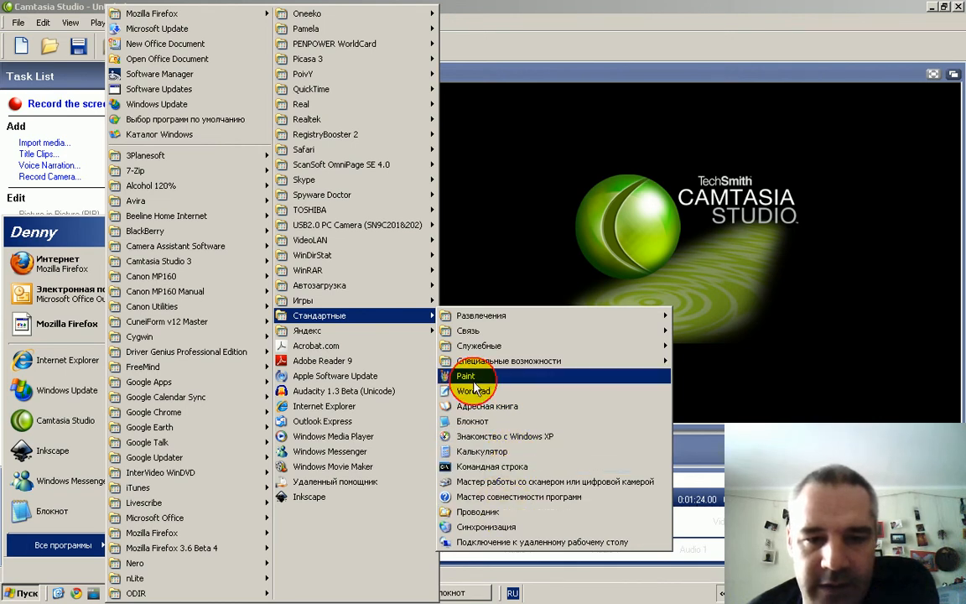
Step: Launch Paint from the Start menu's Accessories (Стандартные) list
{"action": "left_click", "coordinate": [466, 375]}
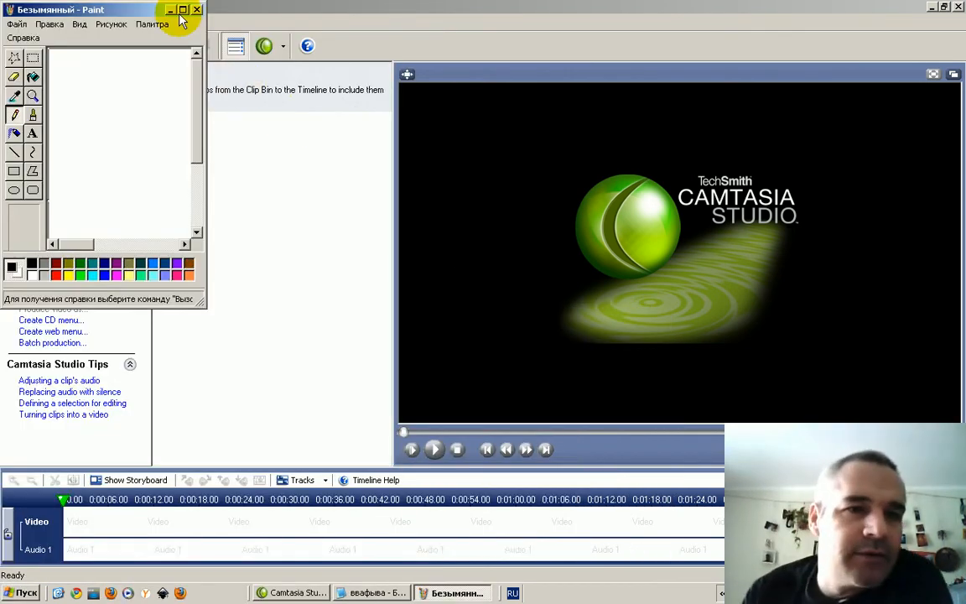
Step: Maximize Paint and look through the Image and Edit menus
{"action": "left_click", "coordinate": [181, 11]}
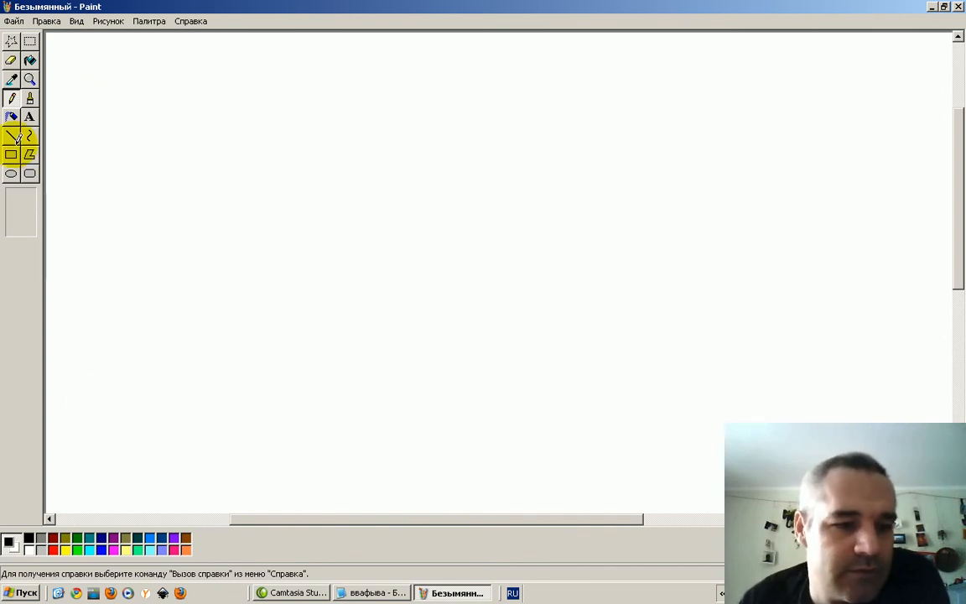
{"action": "left_click", "coordinate": [111, 20]}
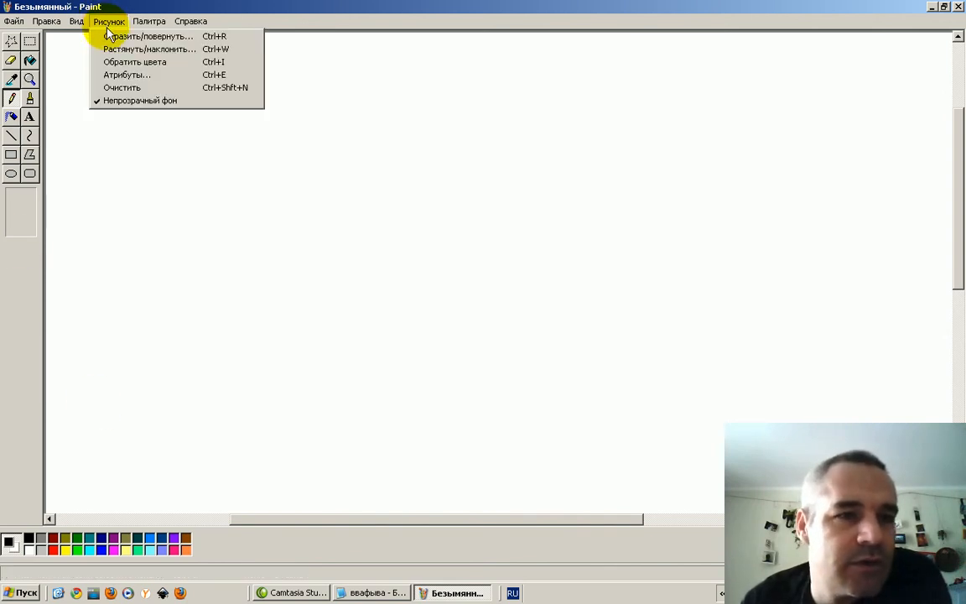
{"action": "left_click", "coordinate": [59, 20]}
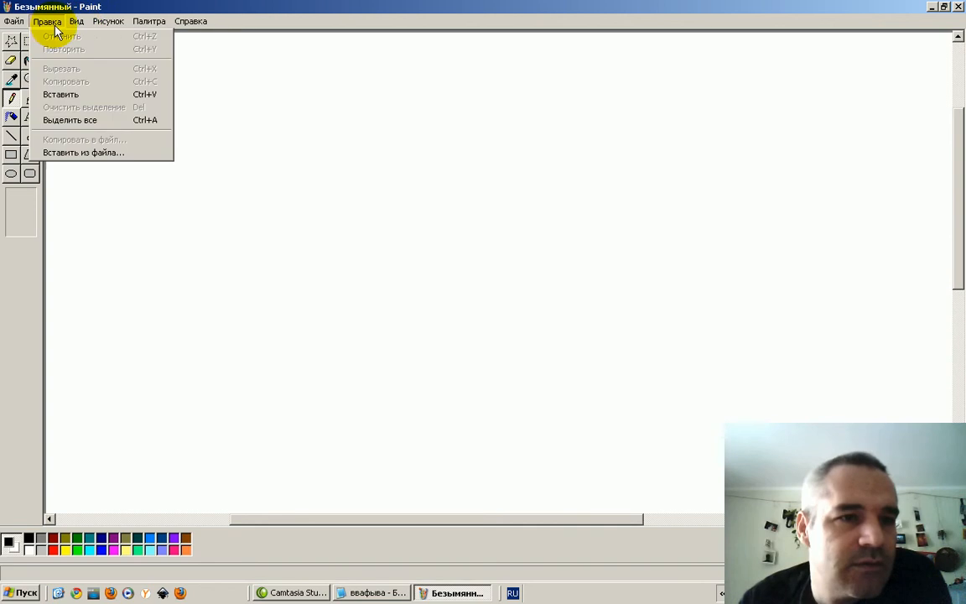
{"action": "left_click", "coordinate": [154, 21]}
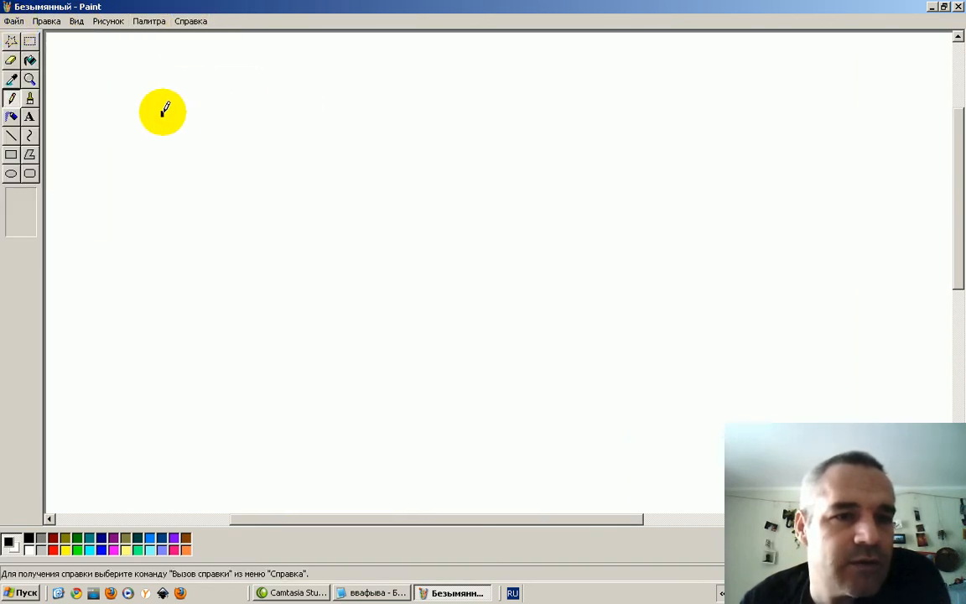
Step: Make a first shaky pencil attempt at the word 'Write' near the canvas top
{"action": "left_click_drag", "start_coordinate": [168, 114], "coordinate": [215, 176]}
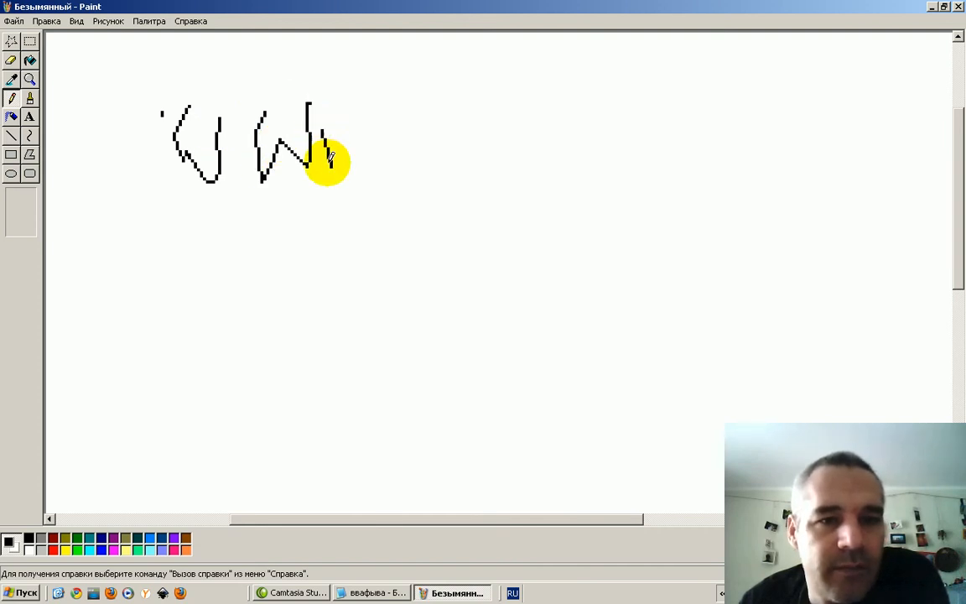
{"action": "left_click_drag", "start_coordinate": [327, 159], "coordinate": [445, 168]}
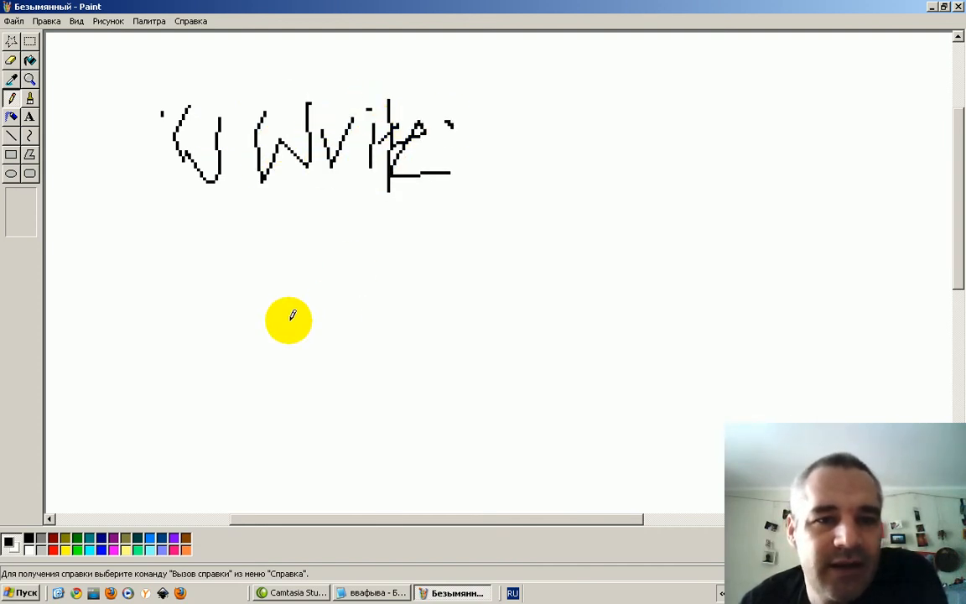
{"action": "left_click", "coordinate": [31, 81]}
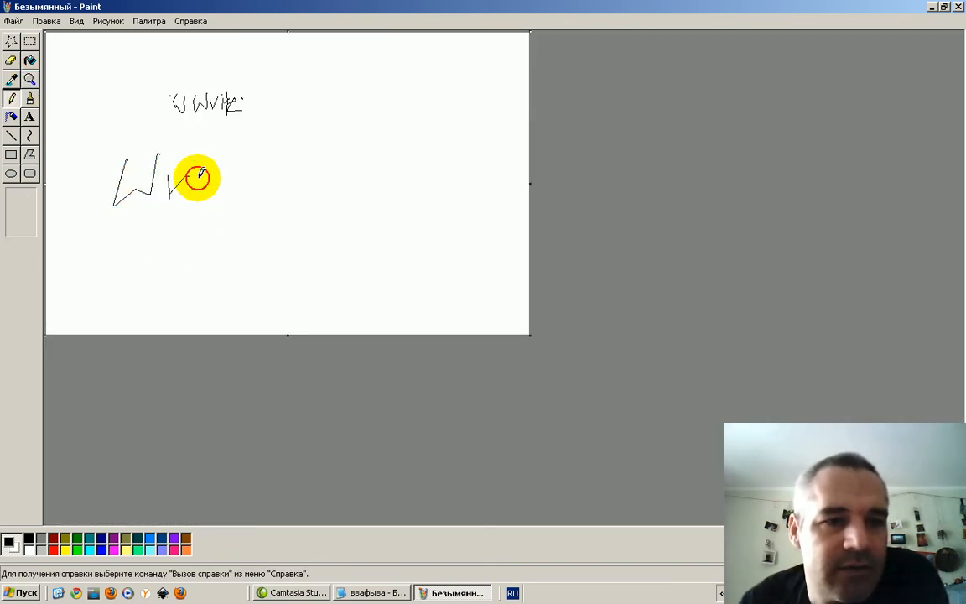
Step: Handwrite 'Write on the line' in large letters across two rows
{"action": "left_click_drag", "start_coordinate": [188, 177], "coordinate": [265, 193]}
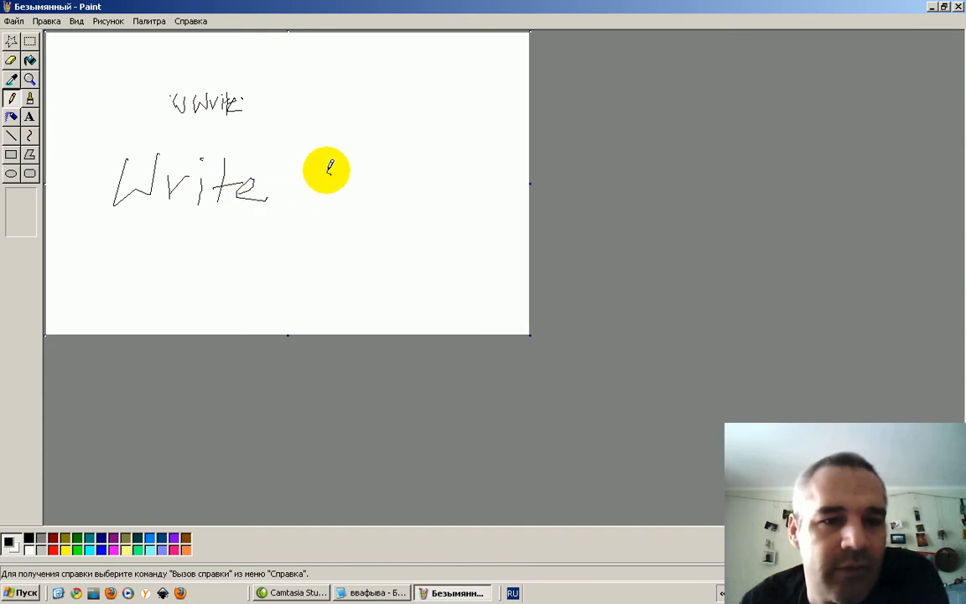
{"action": "left_click_drag", "start_coordinate": [327, 168], "coordinate": [137, 282]}
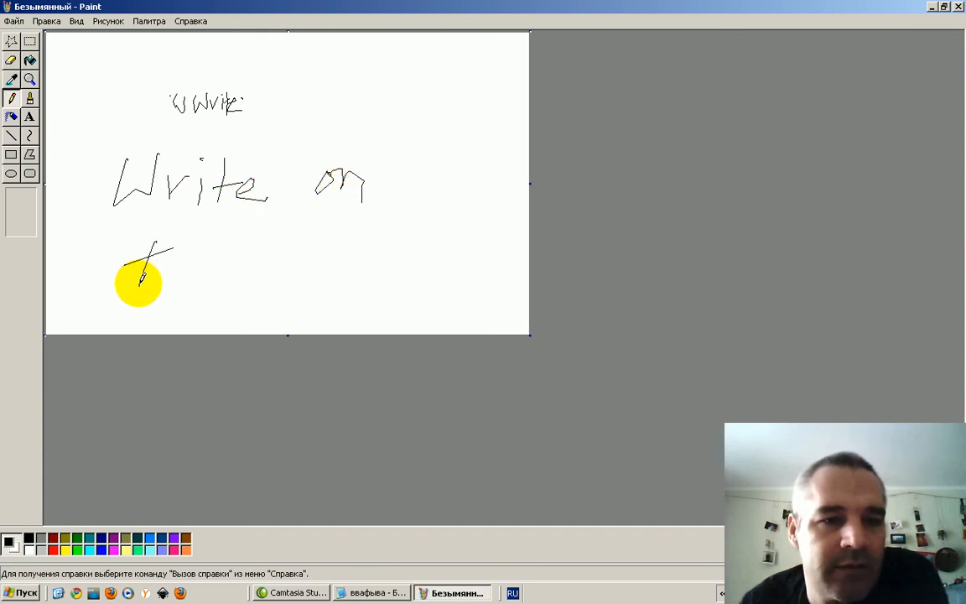
{"action": "left_click_drag", "start_coordinate": [137, 281], "coordinate": [272, 242]}
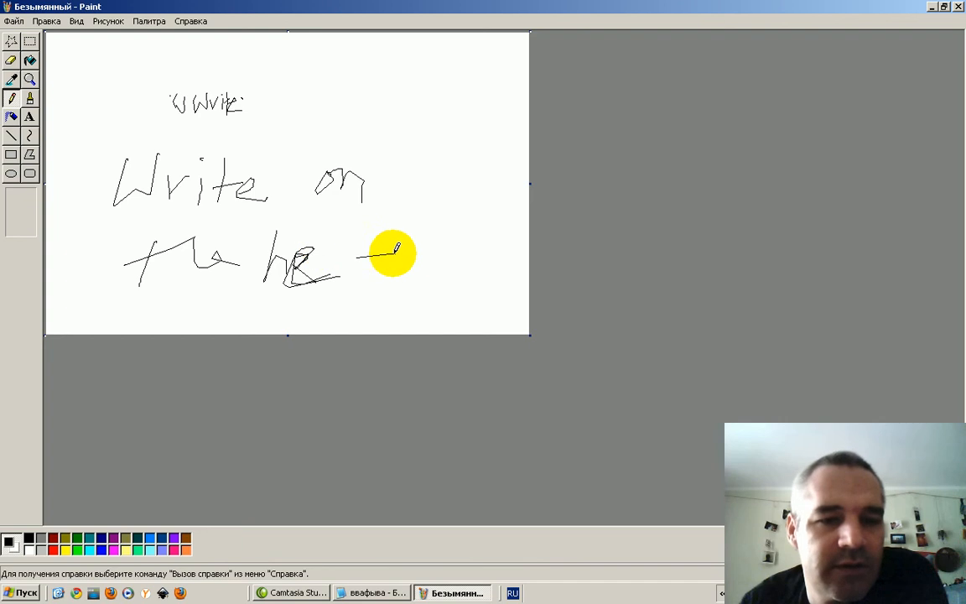
{"action": "left_click_drag", "start_coordinate": [360, 252], "coordinate": [386, 192]}
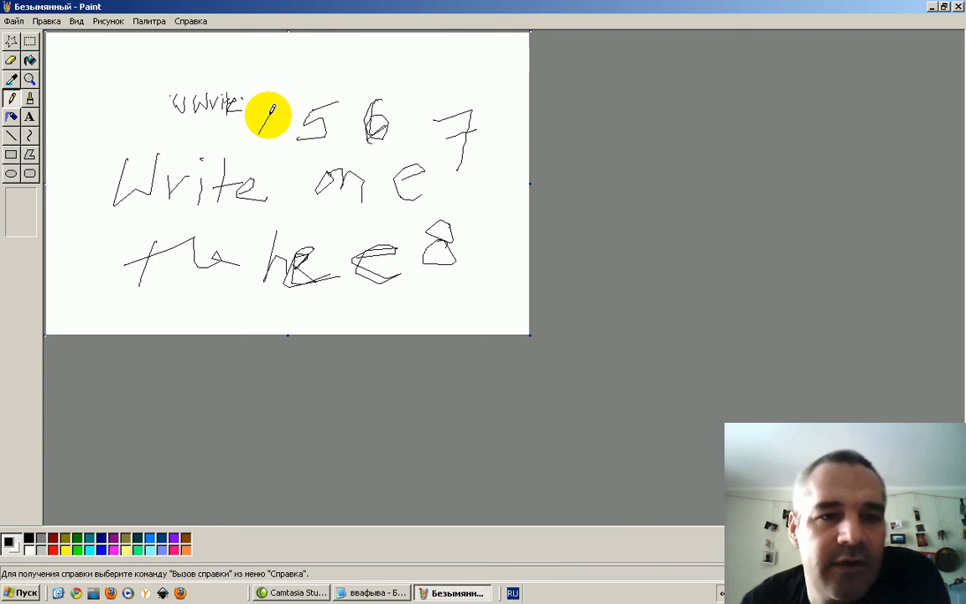
Step: Write the digits 1–9 across the picture and scribble beside the 8
{"action": "left_click_drag", "start_coordinate": [268, 117], "coordinate": [226, 143]}
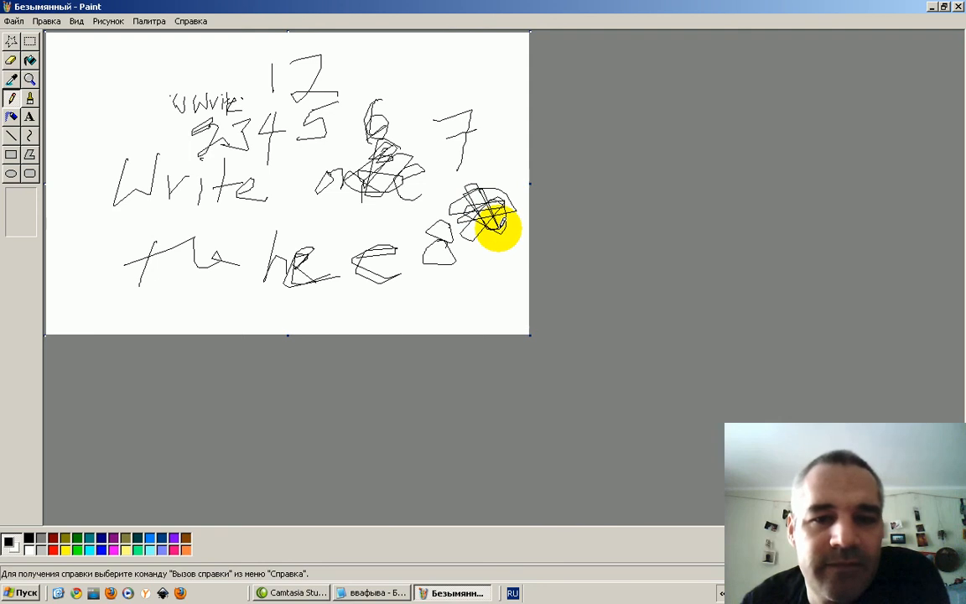
{"action": "left_click_drag", "start_coordinate": [495, 210], "coordinate": [483, 222]}
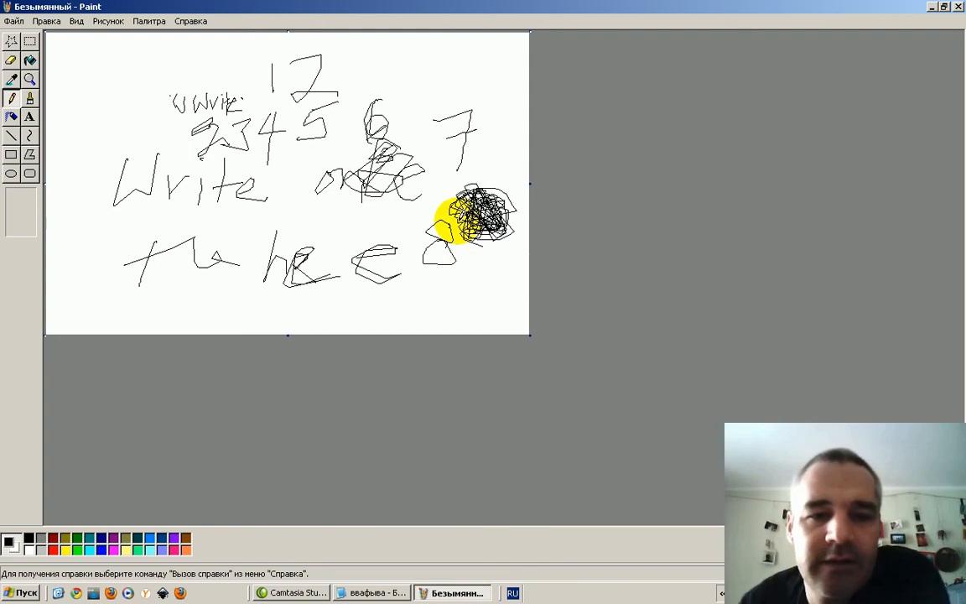
{"action": "mouse_move", "coordinate": [467, 284]}
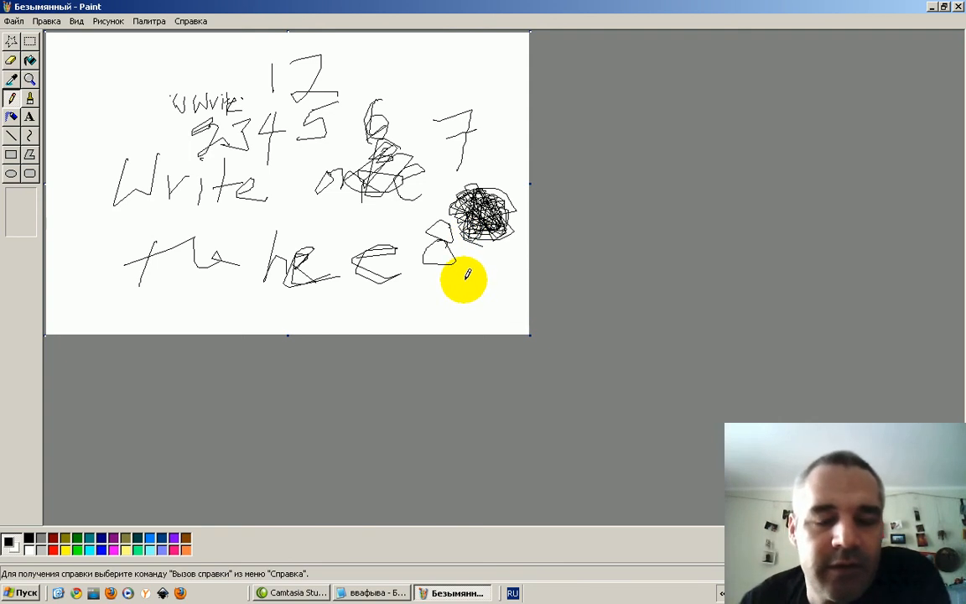
{"action": "mouse_move", "coordinate": [462, 283]}
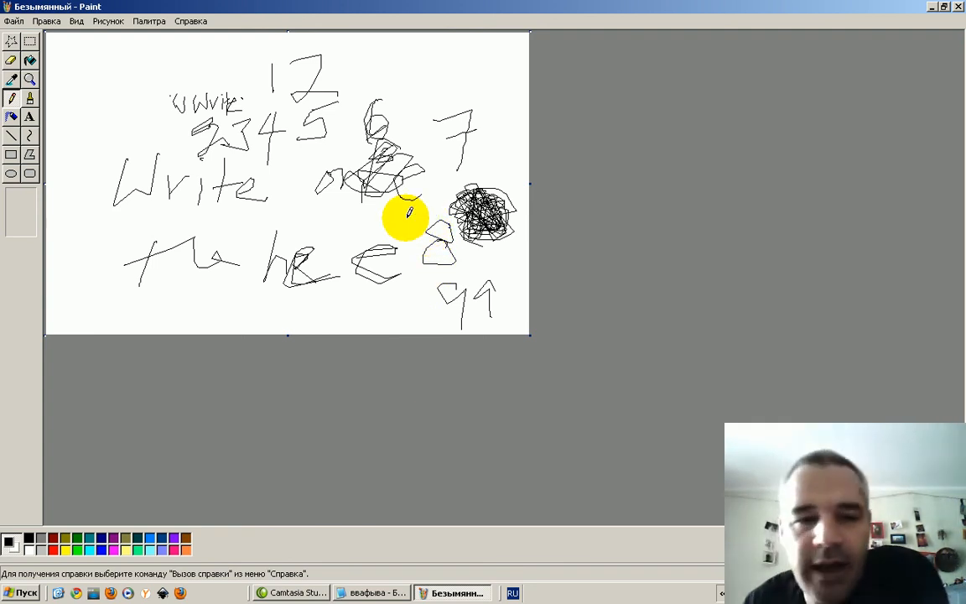
{"action": "mouse_move", "coordinate": [461, 205]}
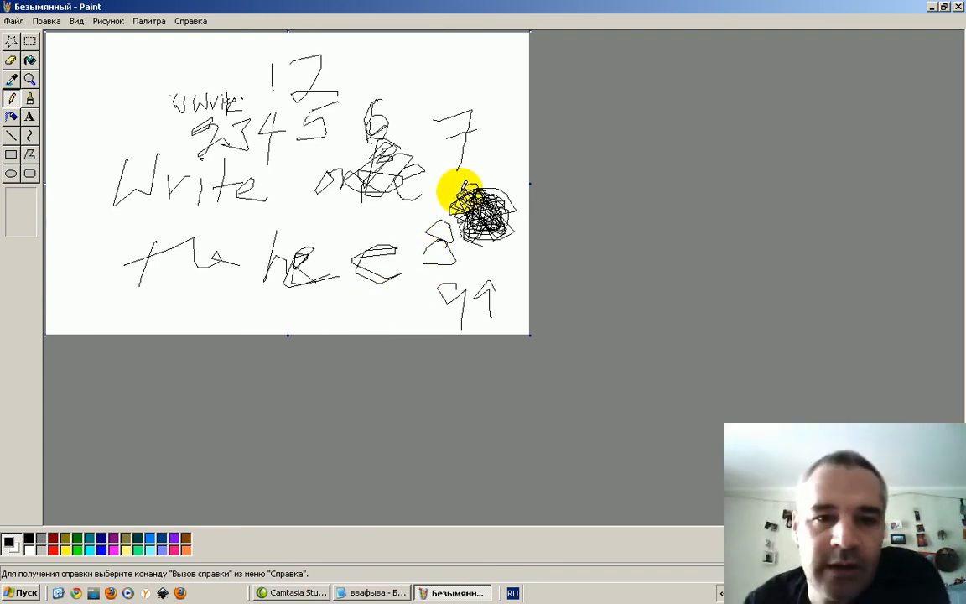